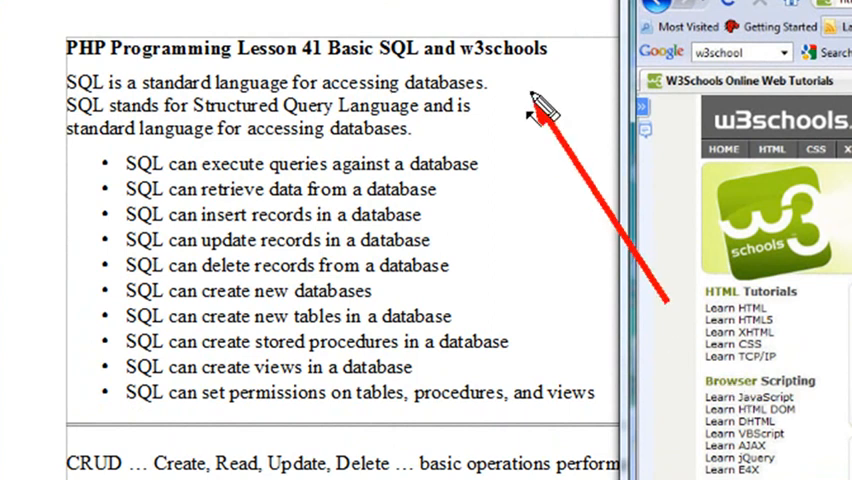
mouse_move(530, 108)
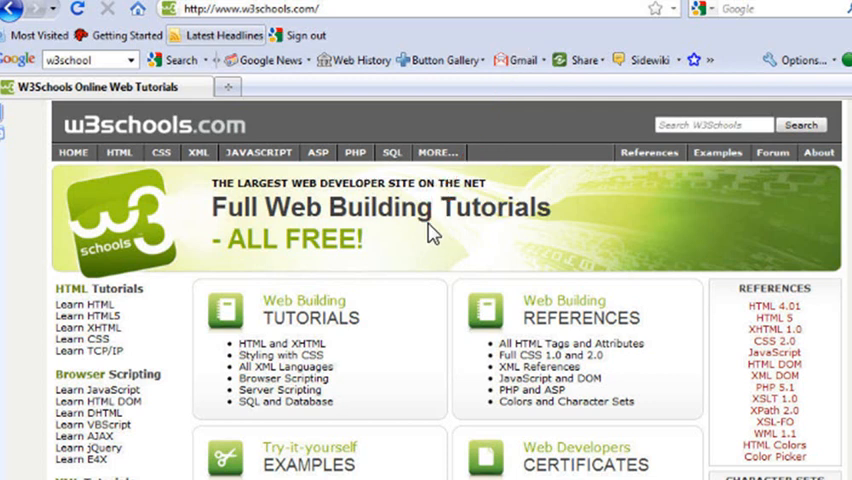
mouse_move(430, 232)
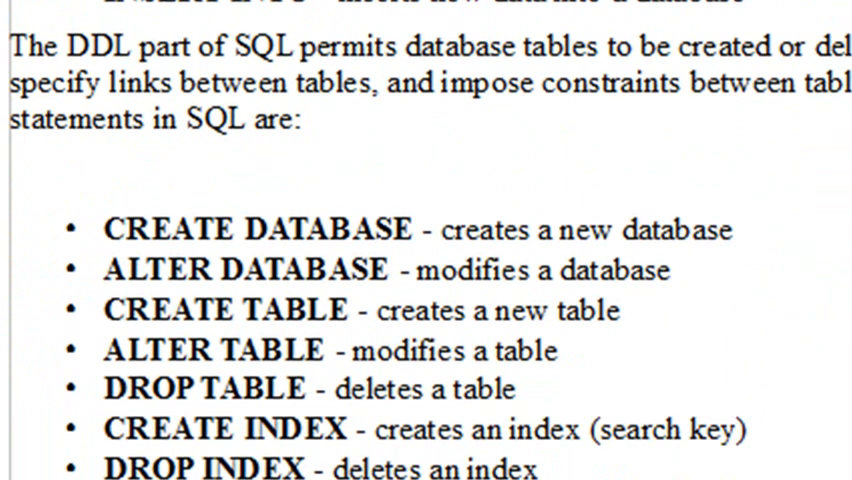
scroll(up, 3)
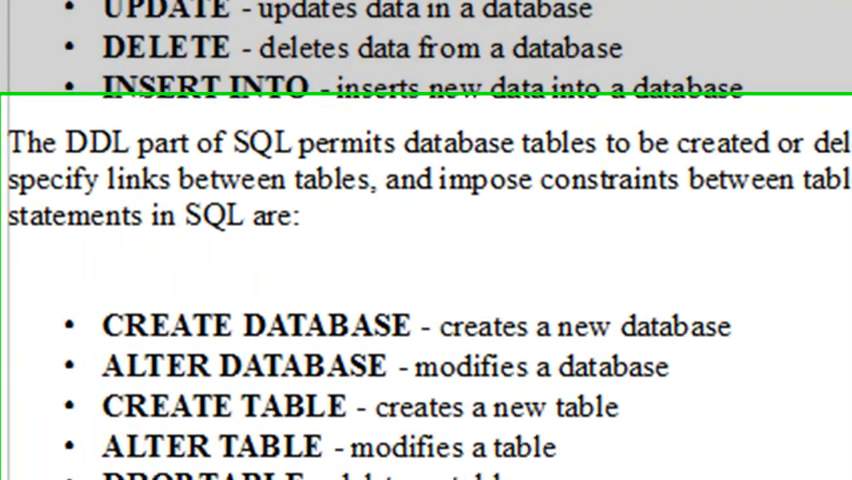
scroll(down, 3)
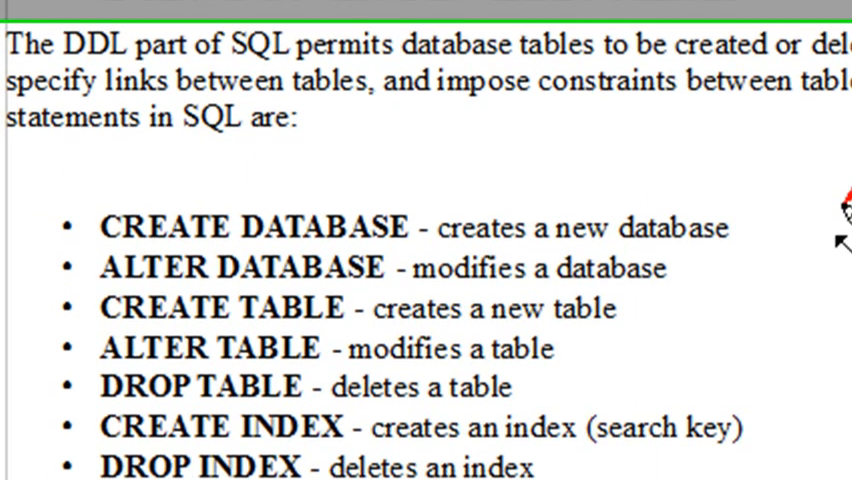
scroll(down, 3)
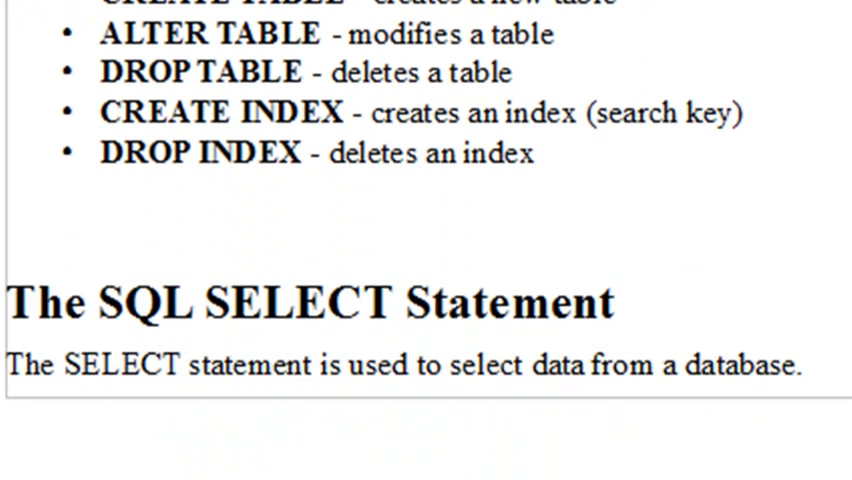
scroll(down, 3)
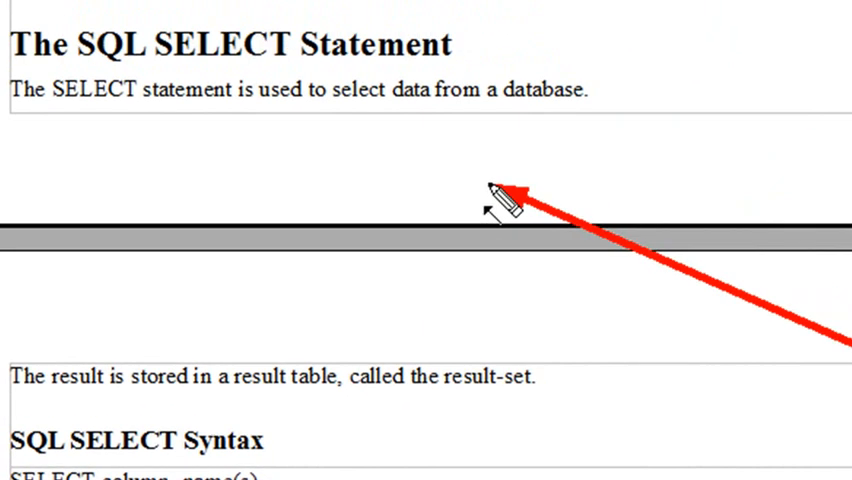
scroll(down, 3)
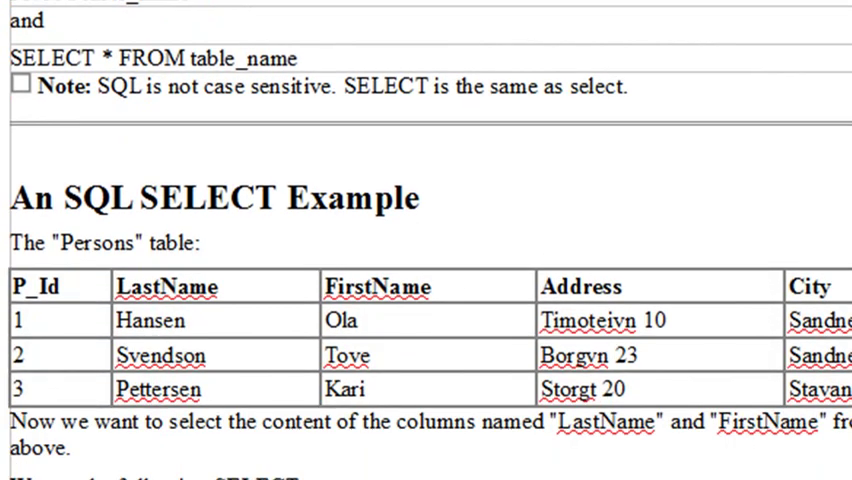
scroll(down, 3)
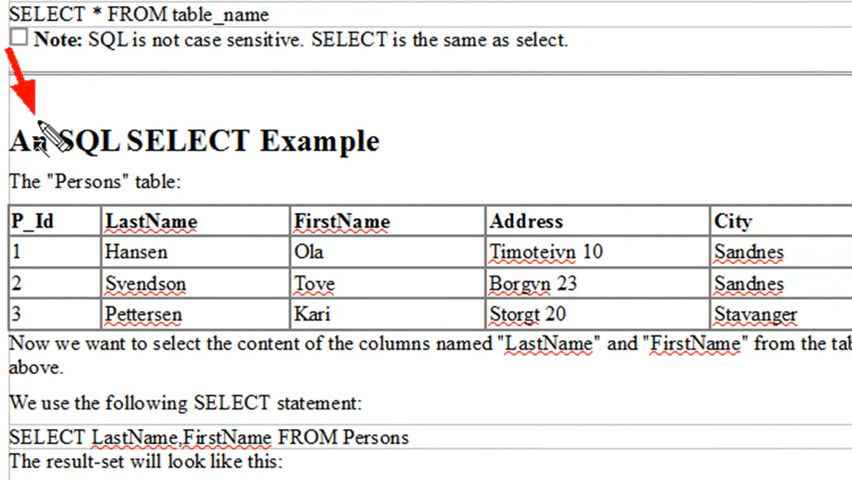
mouse_move(14, 230)
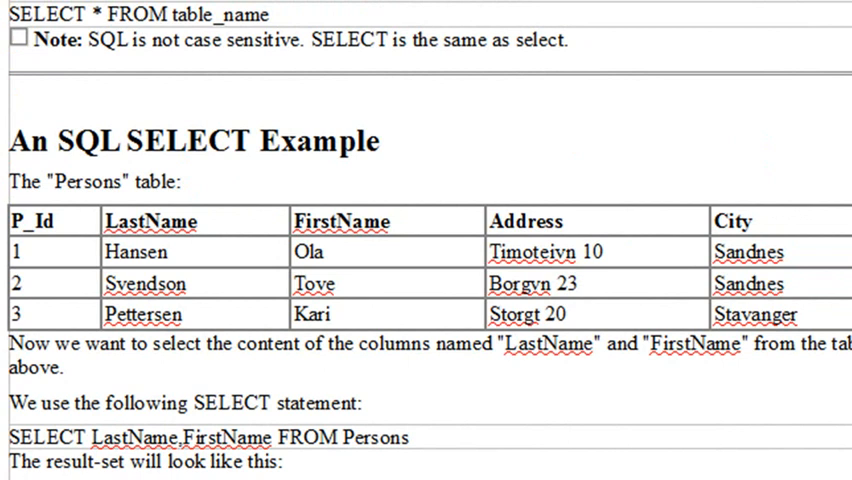
scroll(down, 3)
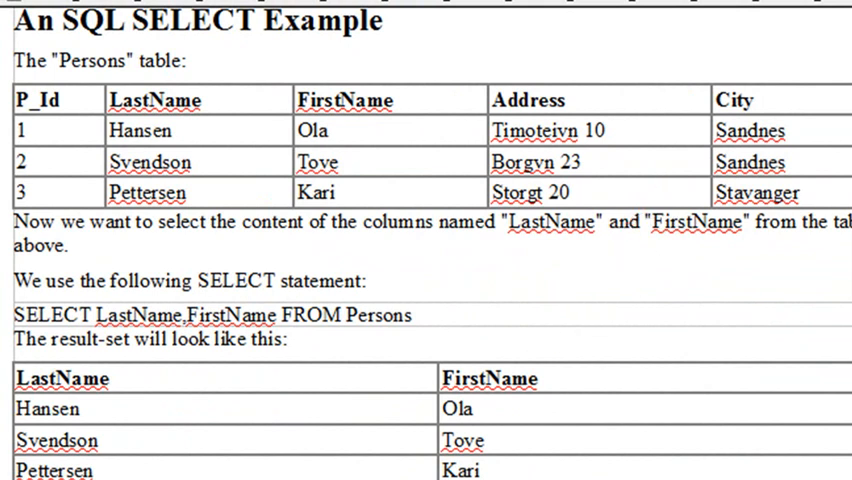
scroll(down, 3)
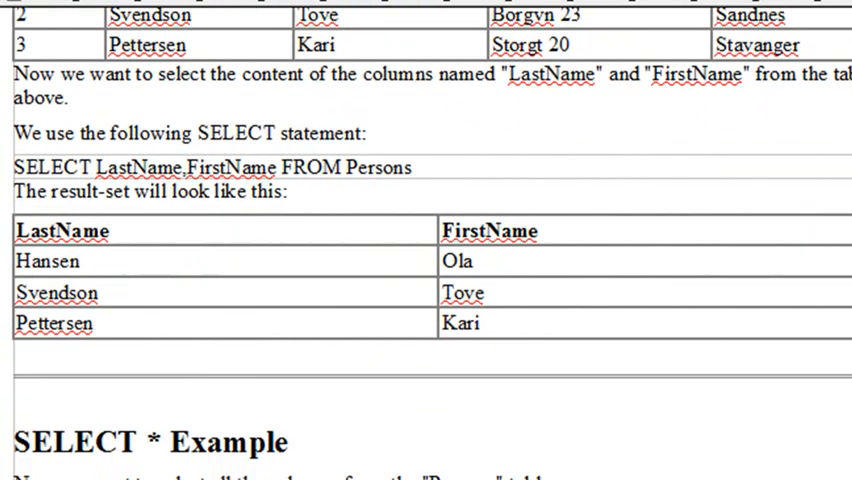
scroll(down, 3)
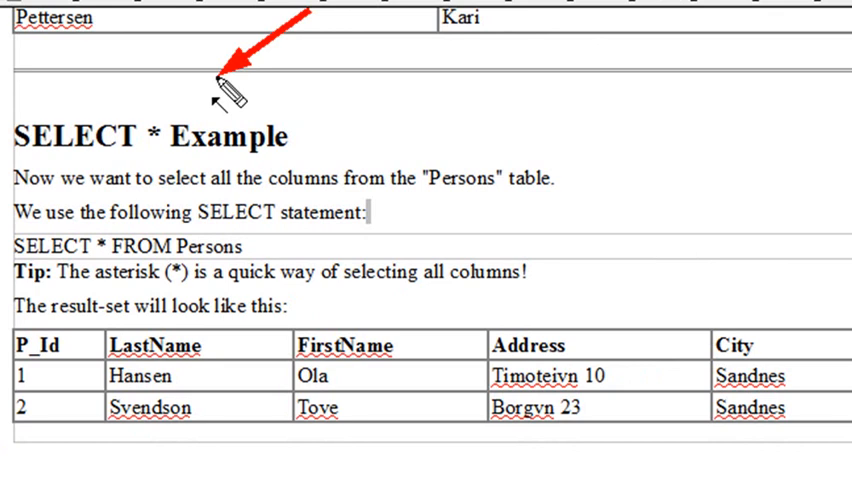
mouse_move(82, 100)
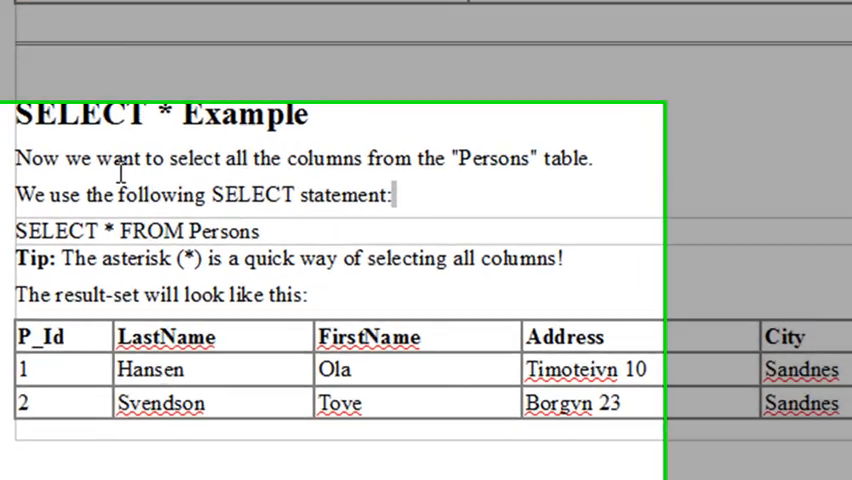
scroll(down, 3)
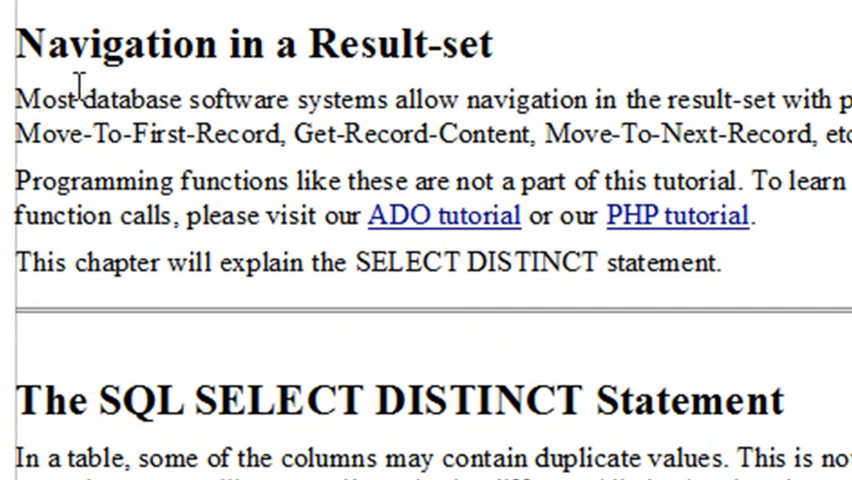
mouse_move(120, 10)
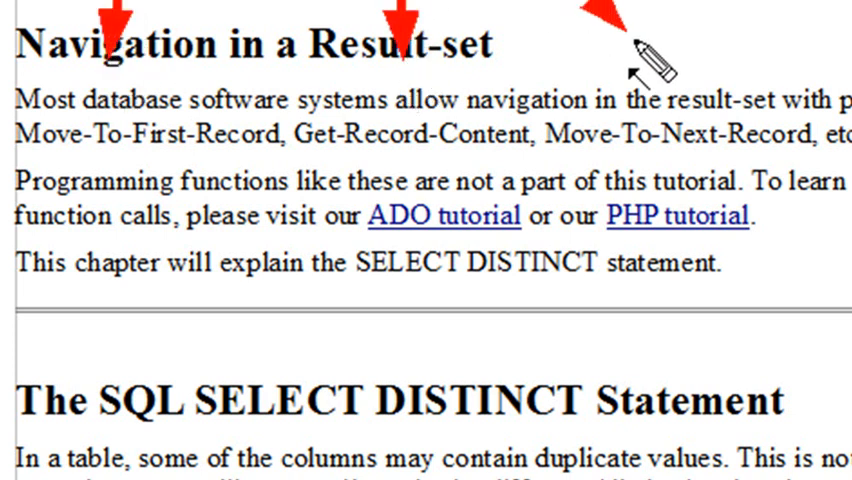
mouse_move(655, 88)
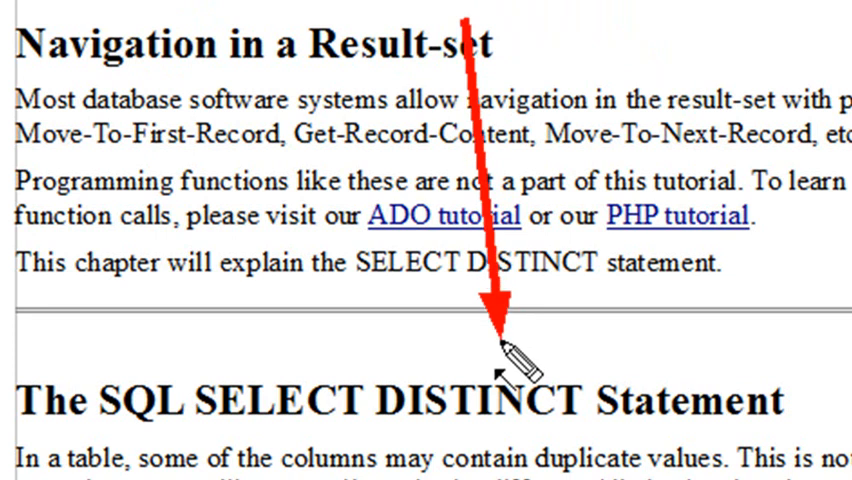
scroll(down, 3)
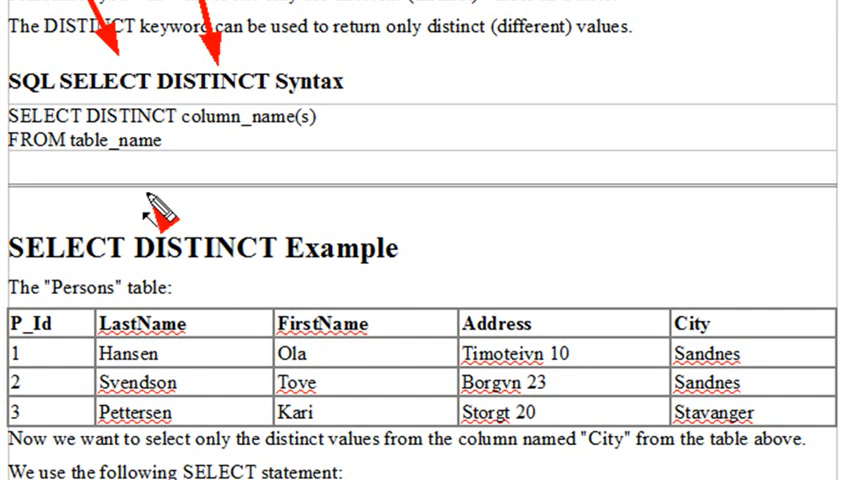
mouse_move(230, 148)
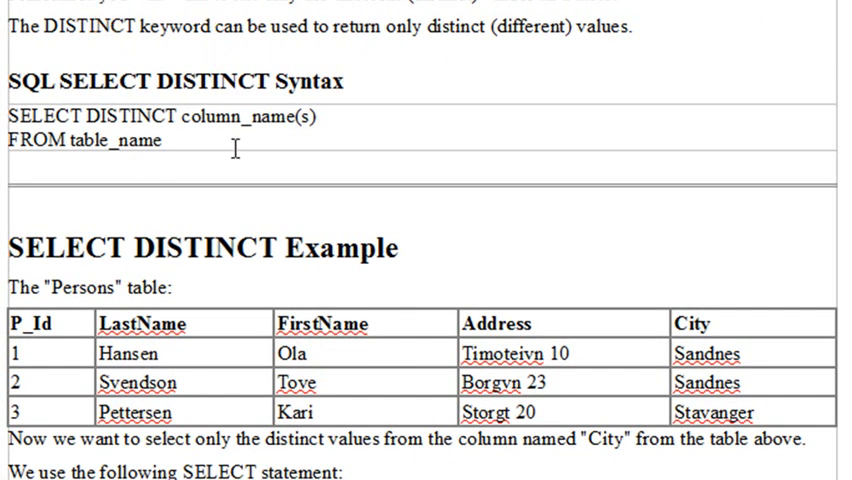
scroll(down, 3)
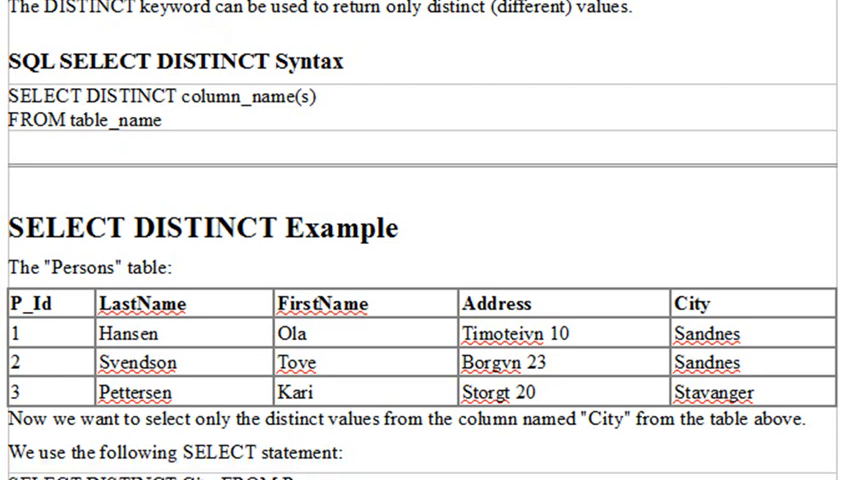
scroll(down, 3)
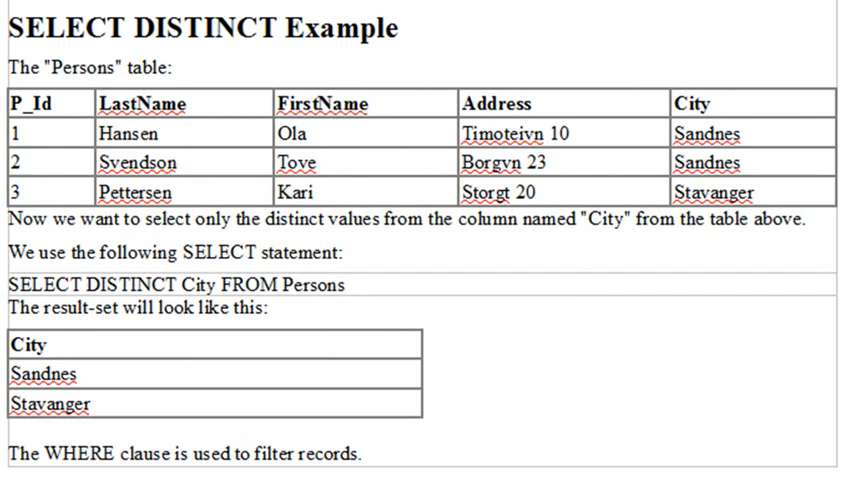
scroll(down, 3)
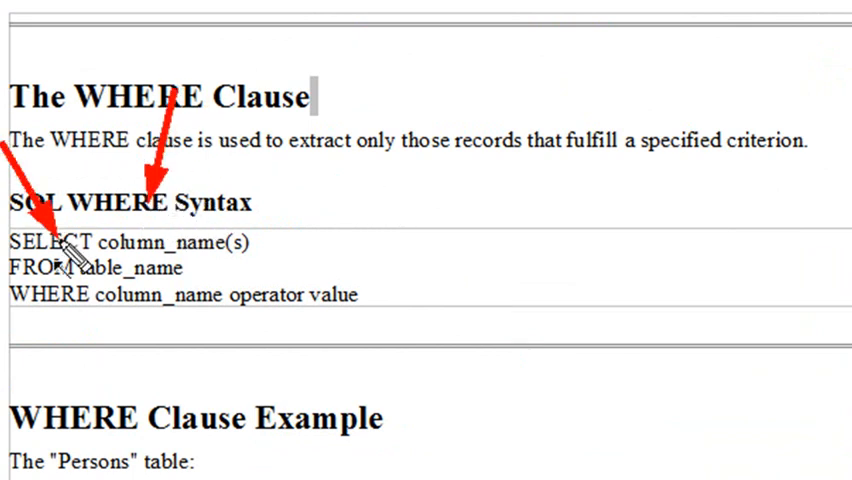
mouse_move(210, 362)
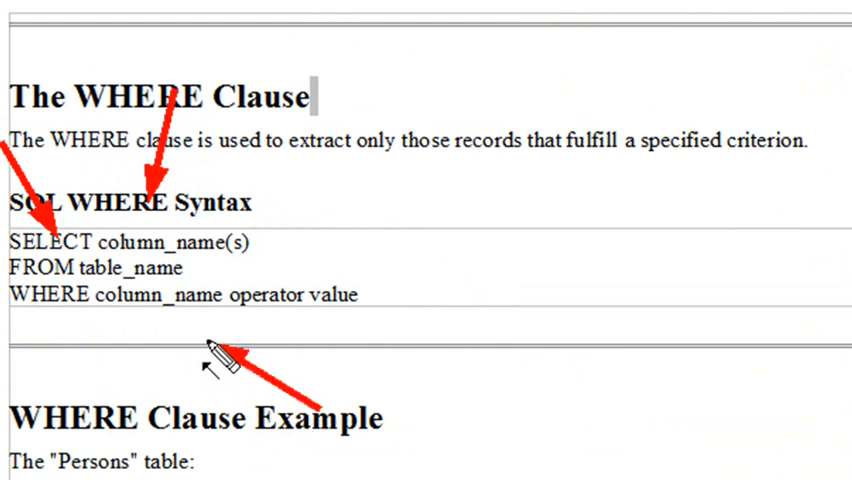
mouse_move(366, 364)
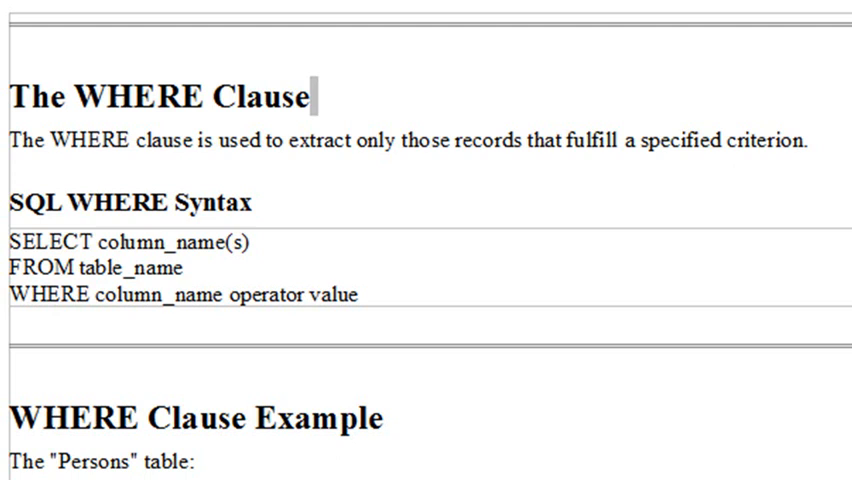
scroll(down, 3)
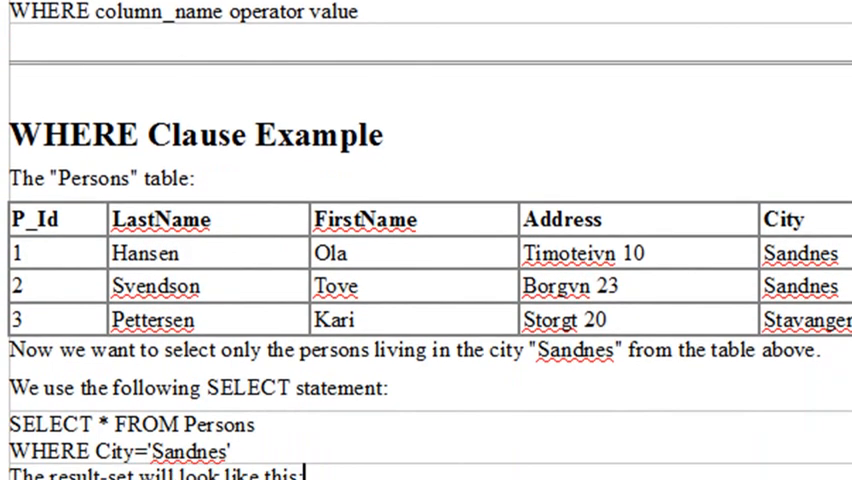
scroll(down, 3)
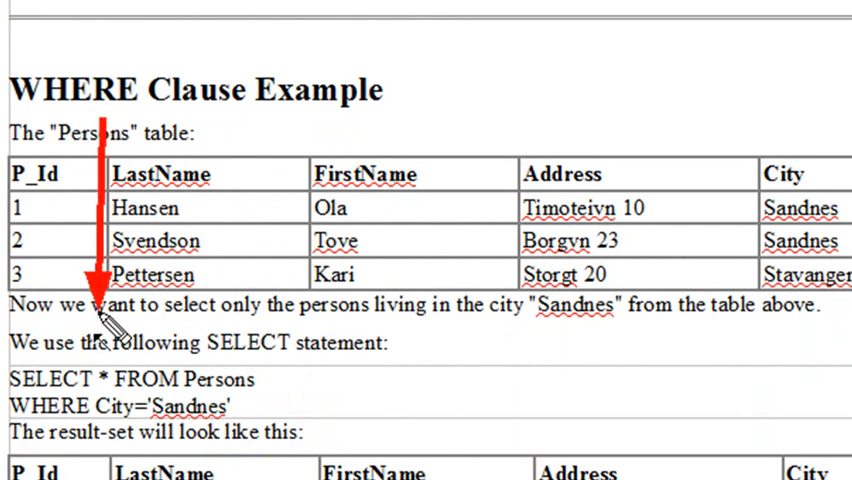
mouse_move(498, 392)
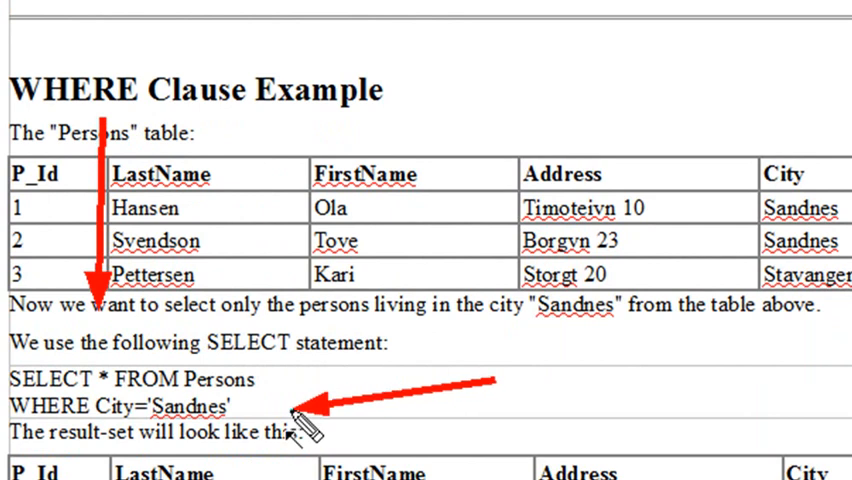
scroll(down, 3)
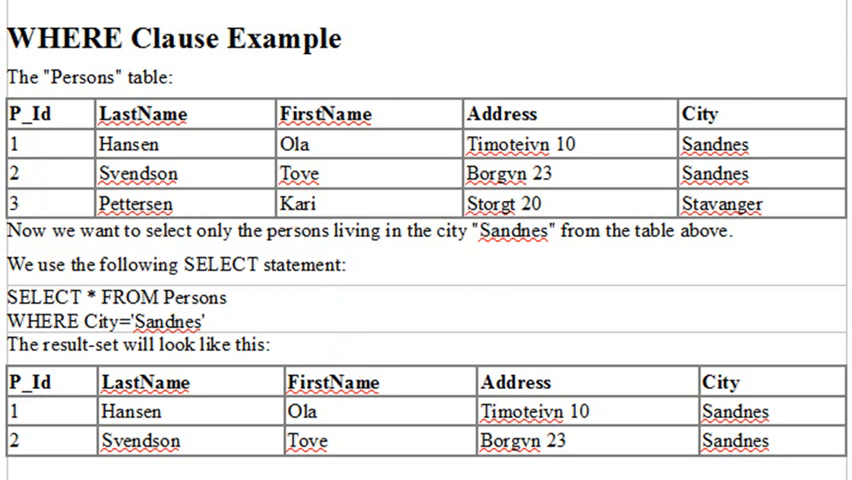
scroll(down, 3)
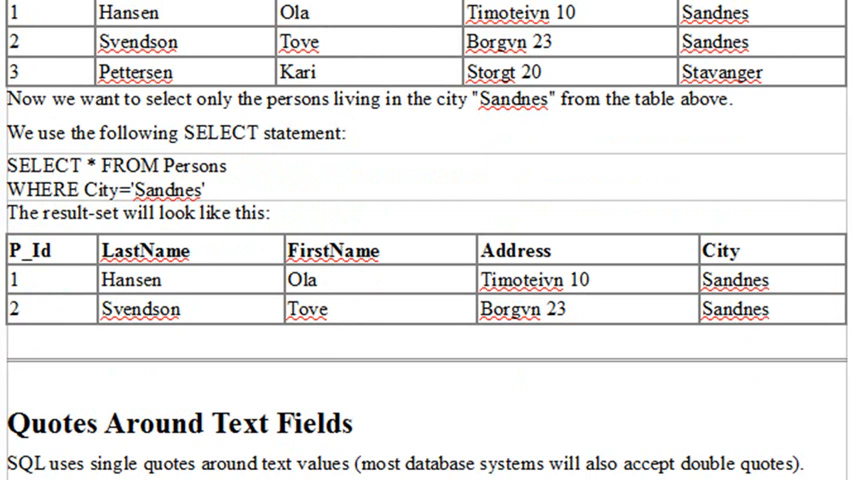
scroll(down, 3)
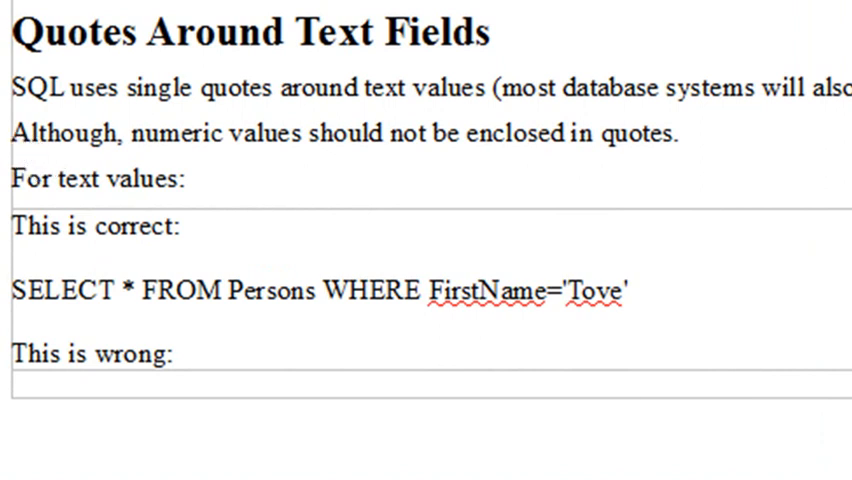
scroll(down, 3)
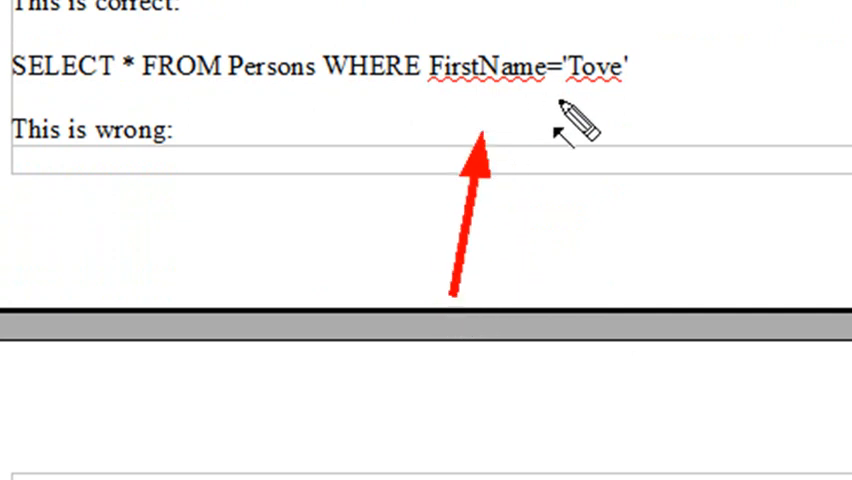
mouse_move(615, 135)
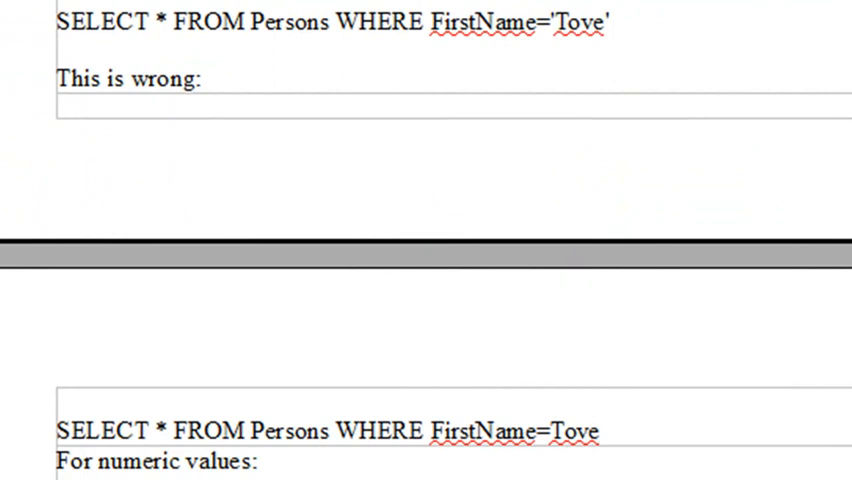
scroll(down, 3)
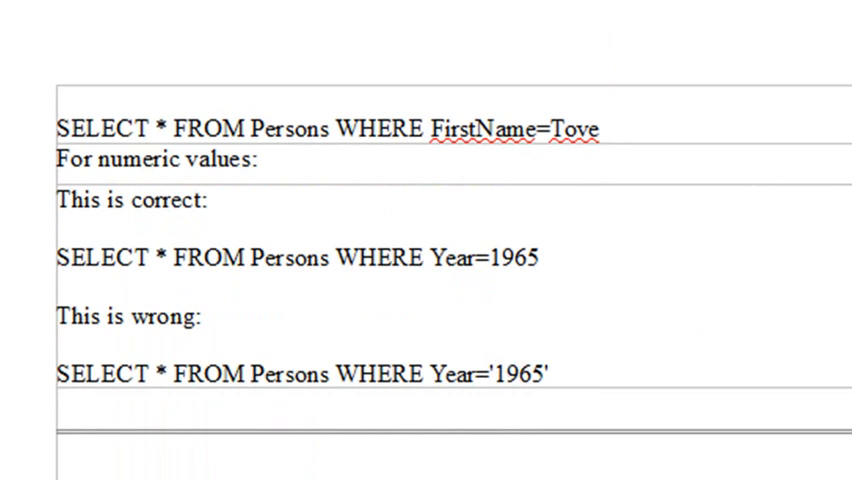
scroll(down, 3)
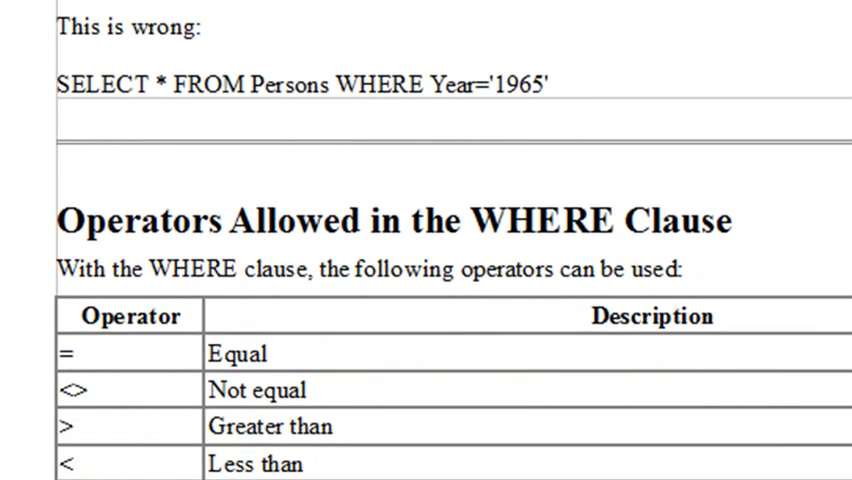
scroll(up, 3)
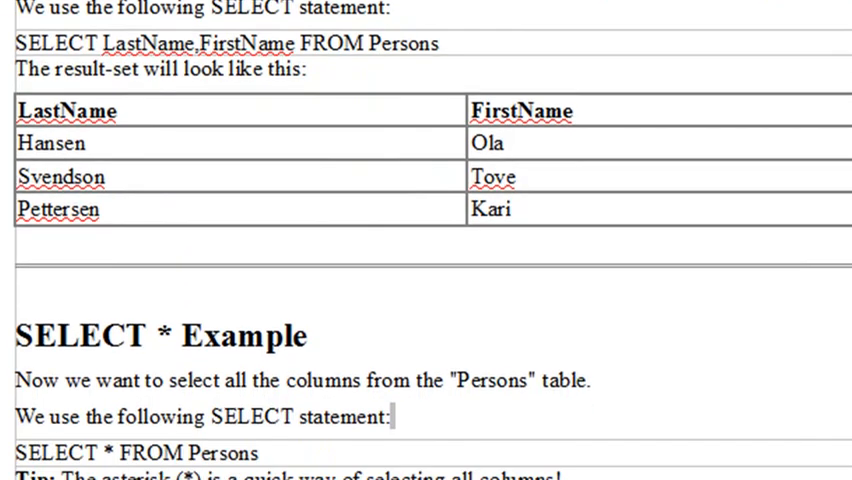
scroll(down, 3)
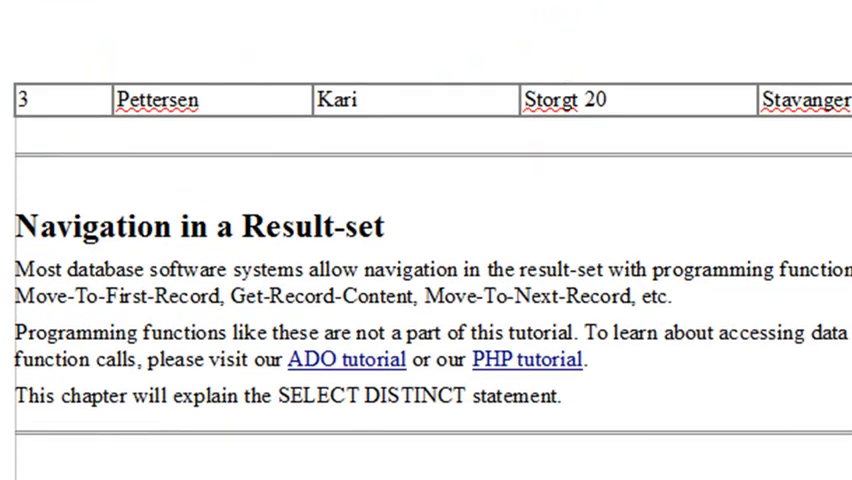
scroll(down, 3)
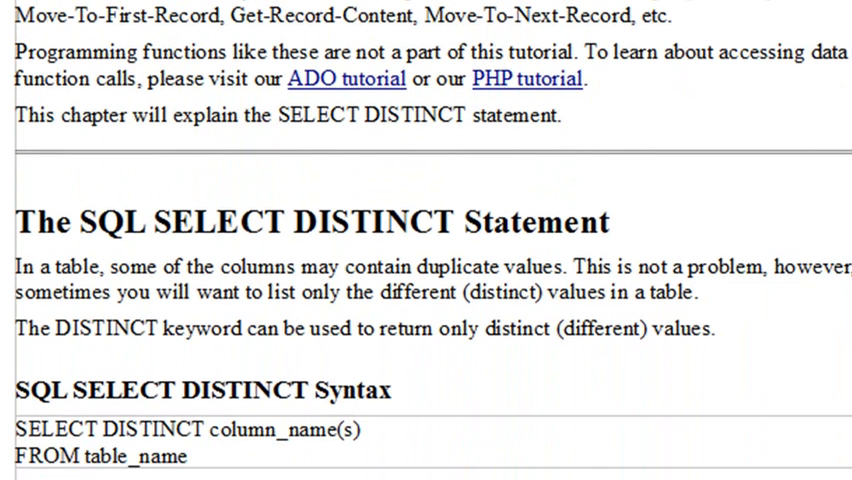
scroll(down, 3)
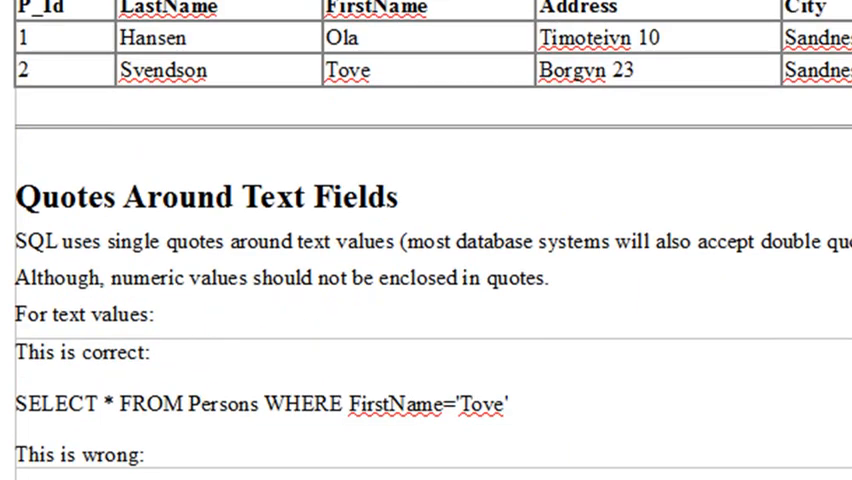
scroll(down, 3)
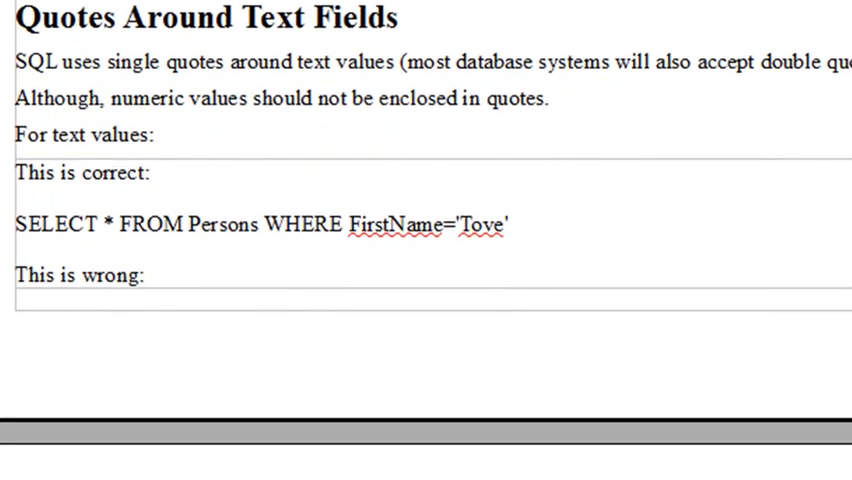